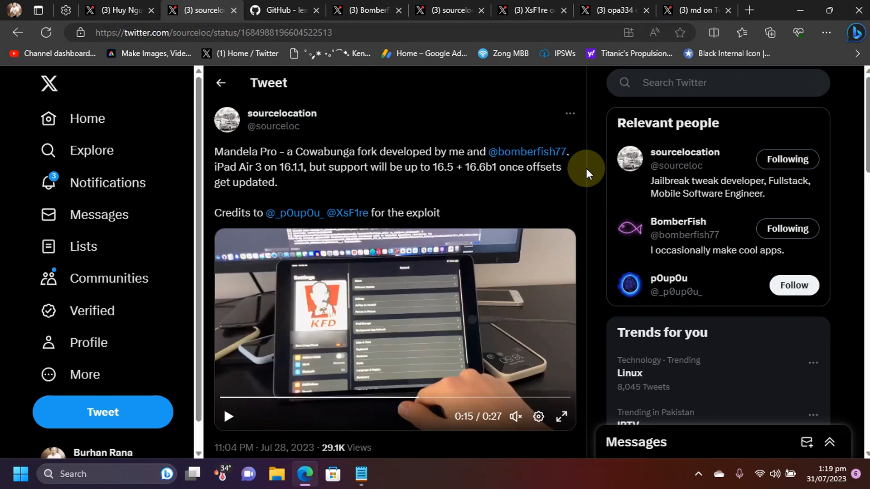
pyautogui.moveTo(481, 173)
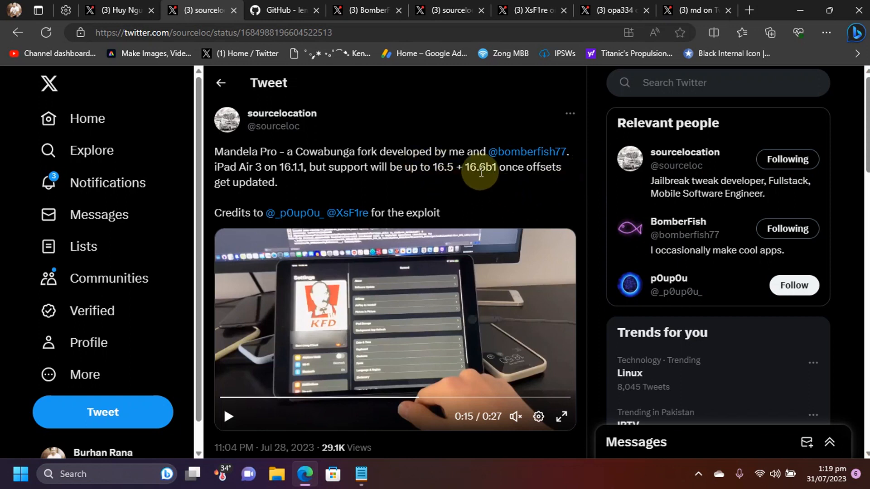
pyautogui.moveTo(599, 169)
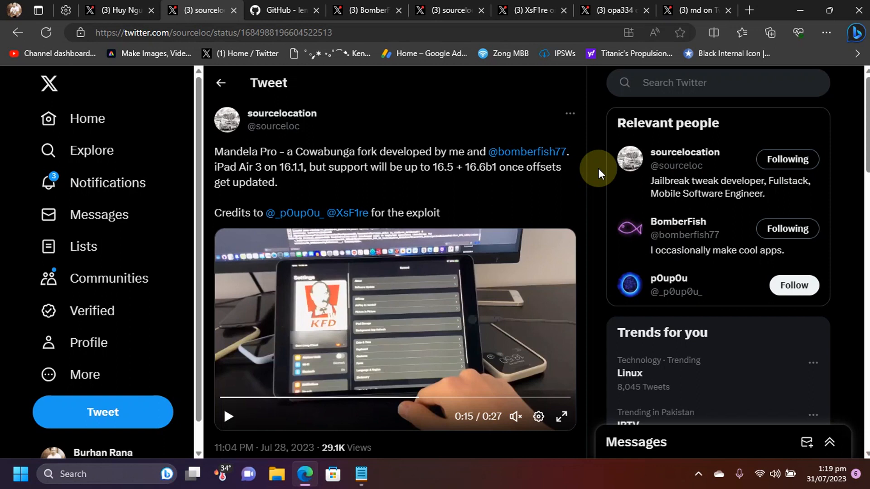
pyautogui.moveTo(235, 161)
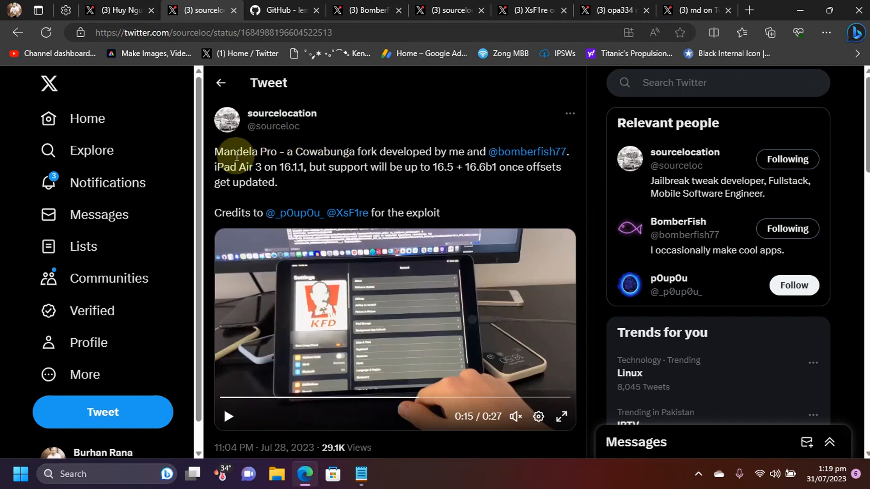
pyautogui.moveTo(598, 167)
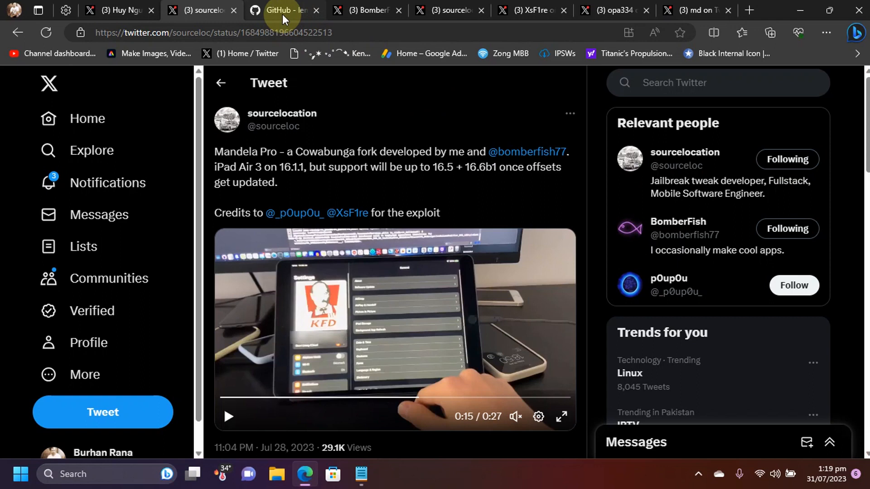
# Switch between the Cowabunga GitHub repo and the Mandela Pro tweet, ending on the repo's iOS support list
pyautogui.click(283, 10)
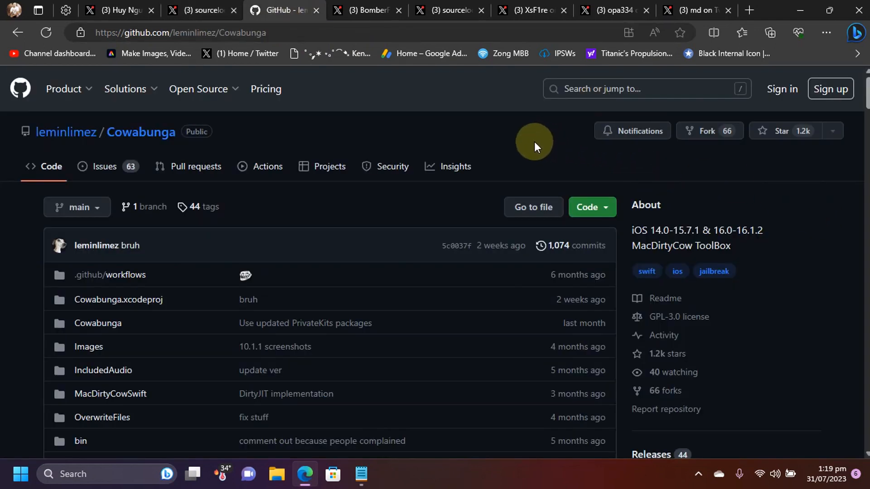
pyautogui.moveTo(513, 144)
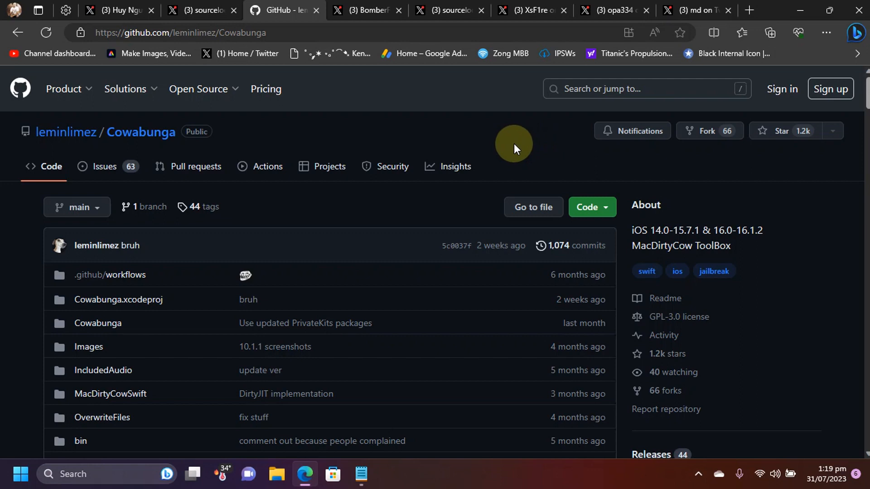
pyautogui.moveTo(714, 209)
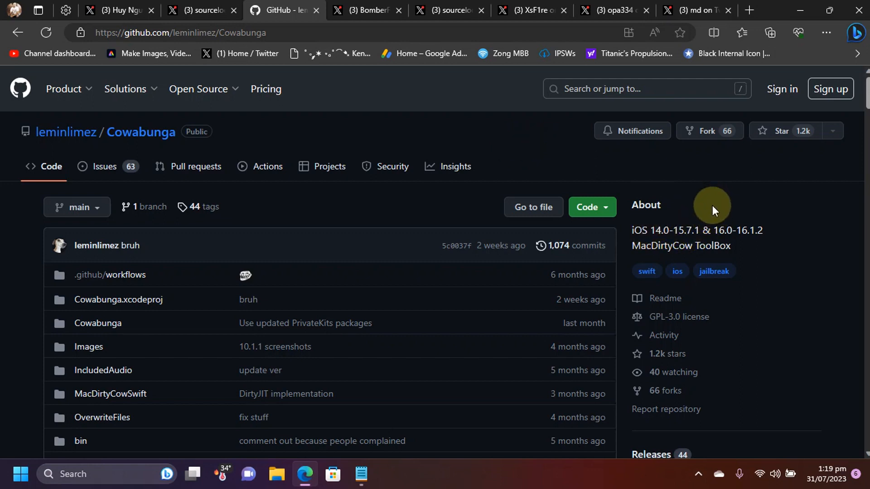
pyautogui.moveTo(659, 230)
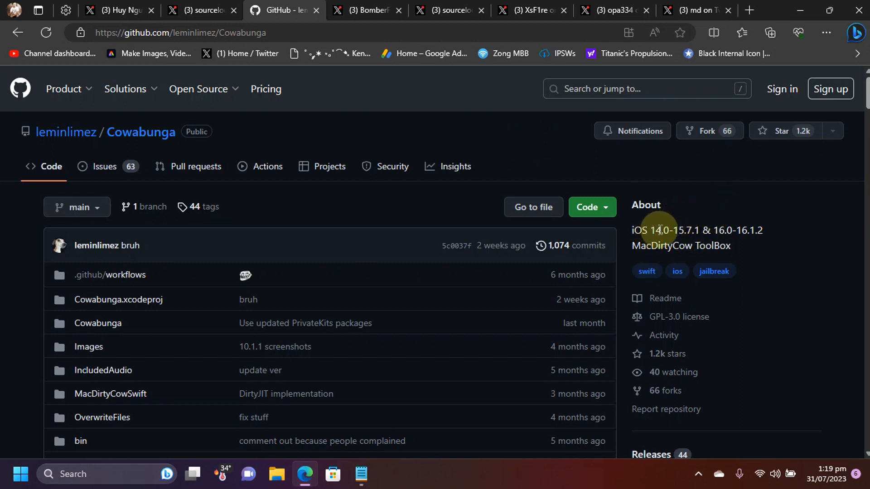
pyautogui.moveTo(692, 230)
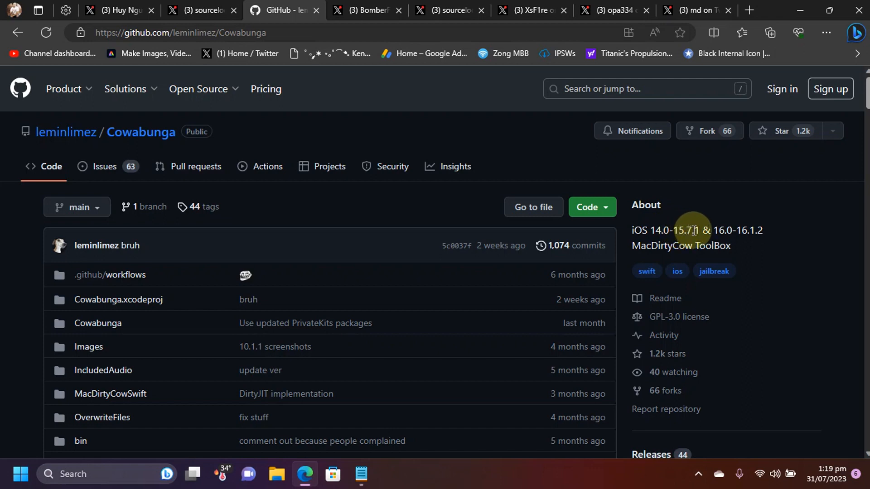
pyautogui.moveTo(740, 231)
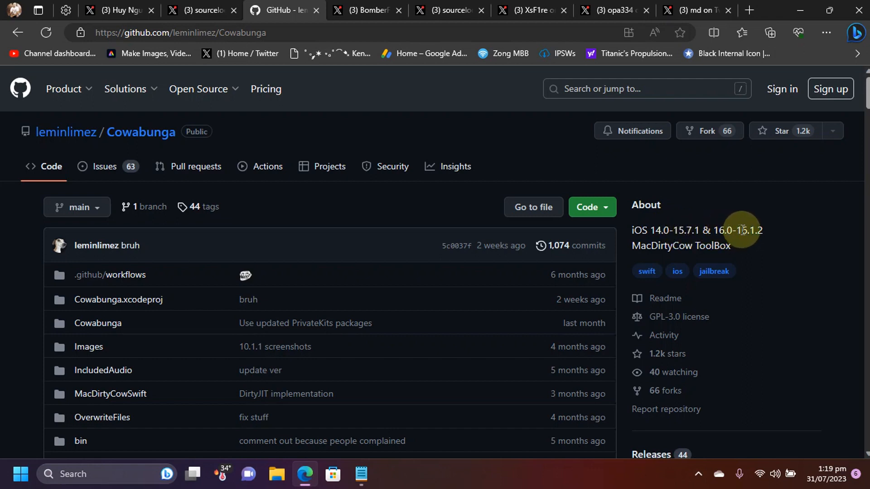
pyautogui.moveTo(227, 26)
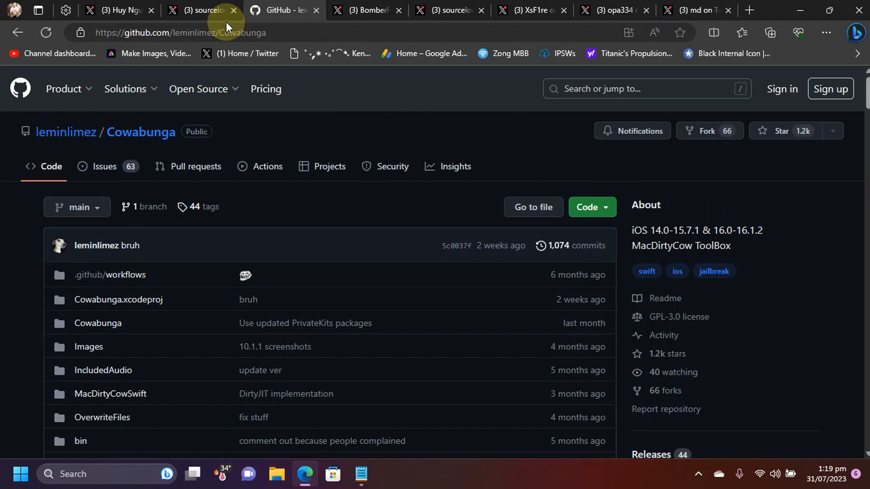
pyautogui.click(200, 10)
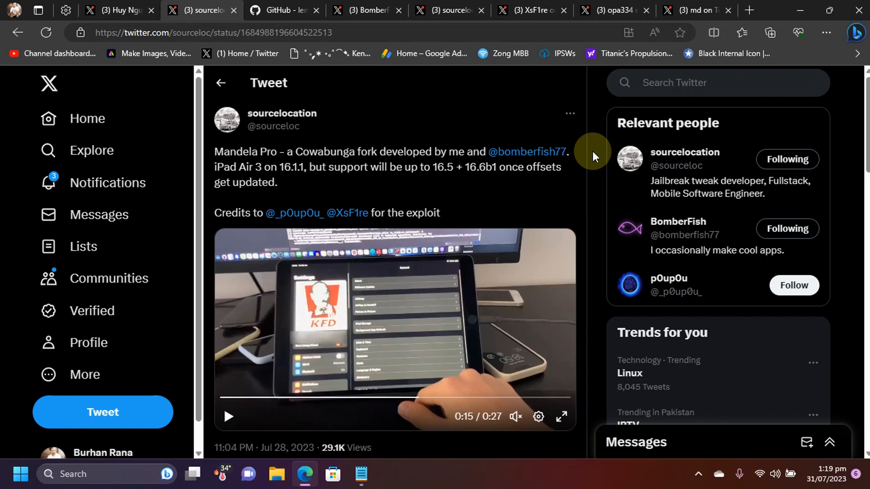
pyautogui.moveTo(463, 192)
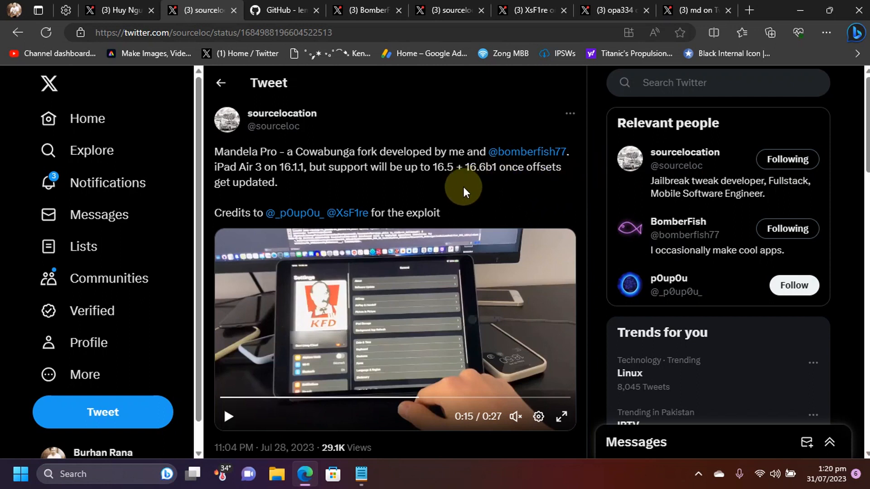
pyautogui.moveTo(469, 170)
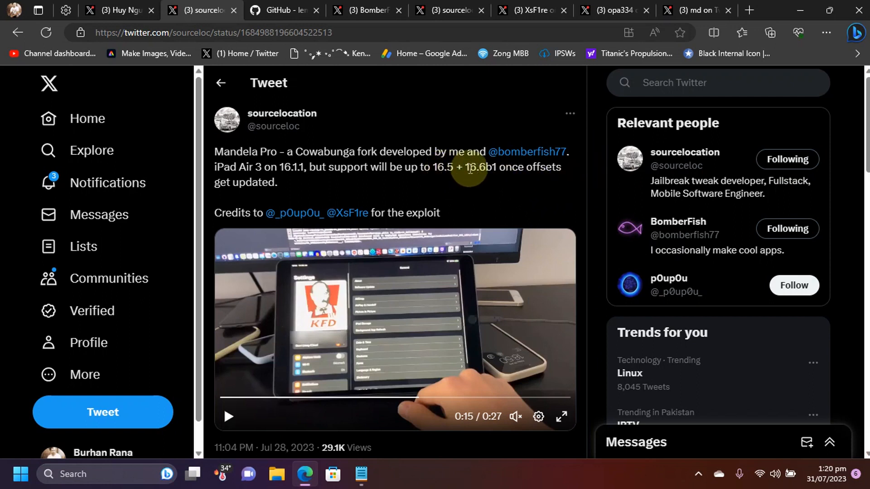
pyautogui.click(284, 10)
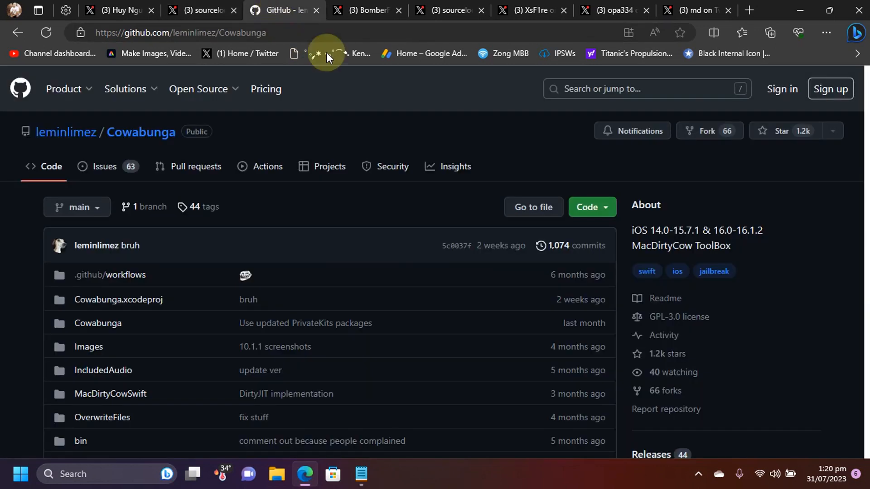
pyautogui.moveTo(700, 199)
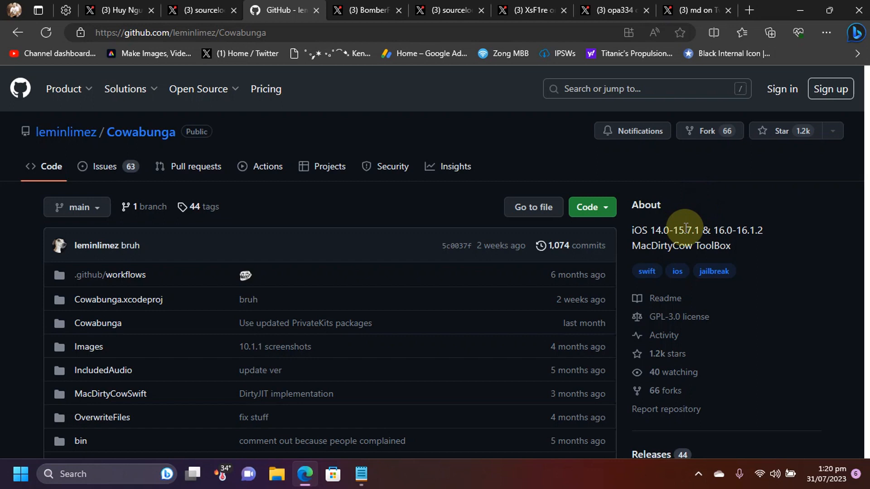
pyautogui.moveTo(742, 203)
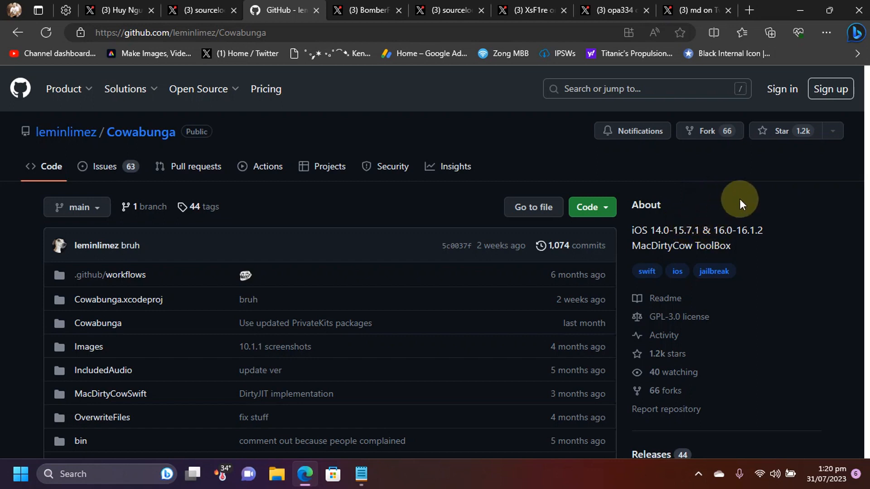
pyautogui.moveTo(740, 229)
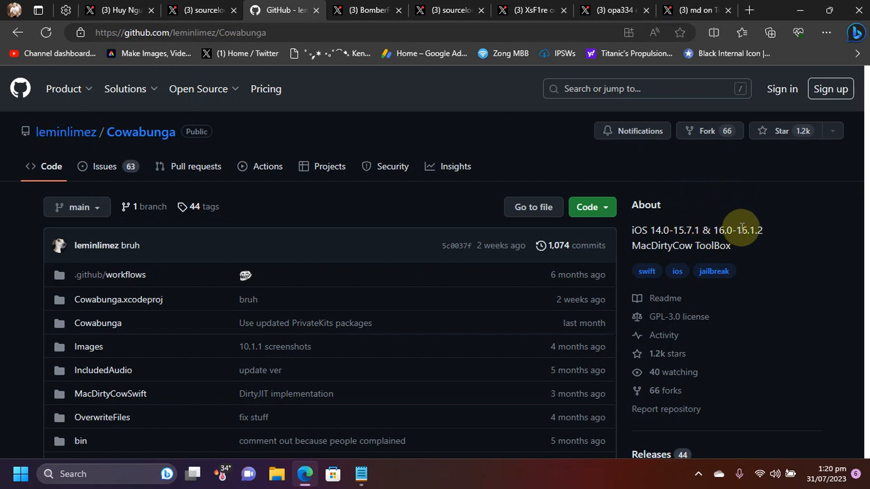
pyautogui.moveTo(753, 230)
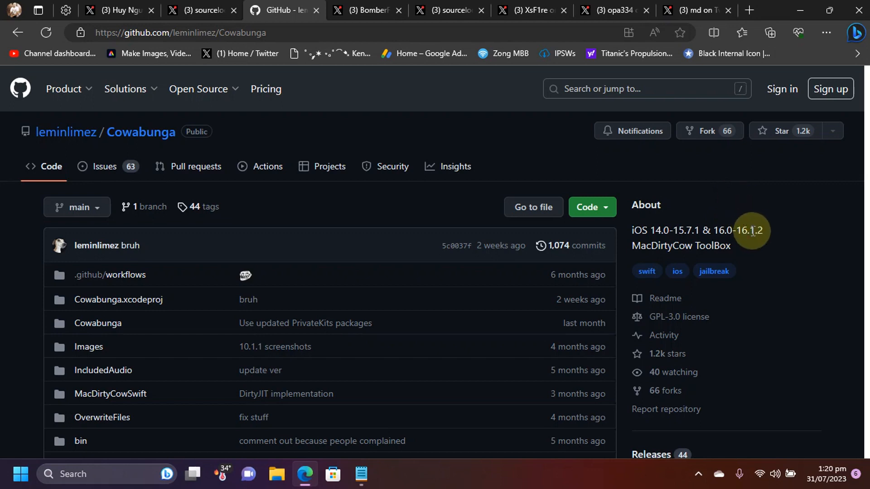
pyautogui.moveTo(194, 10)
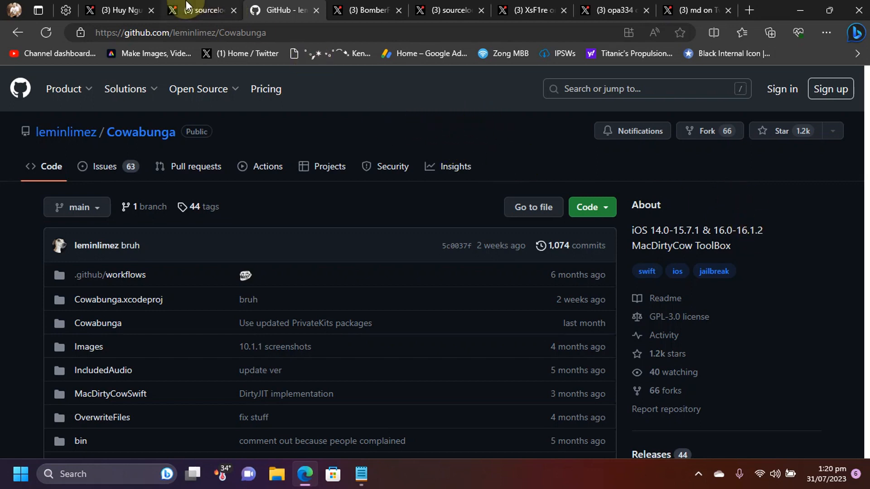
# View BomberFish's new Mandela Pro icon tweet, then return to sourceloc's Mandela Pro announcement
pyautogui.click(200, 10)
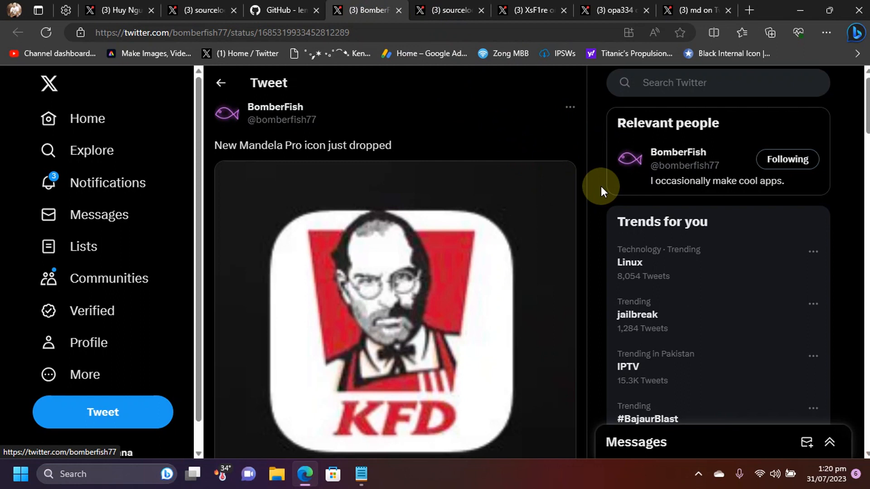
pyautogui.scroll(-3)
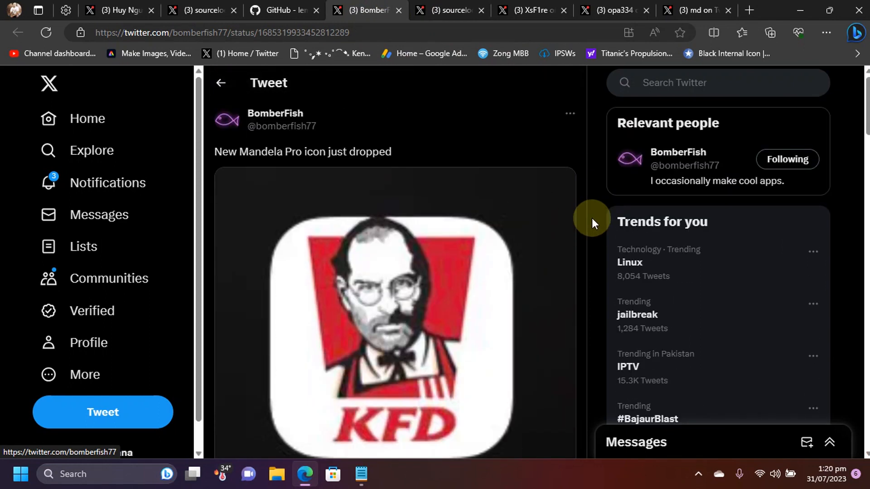
pyautogui.click(199, 10)
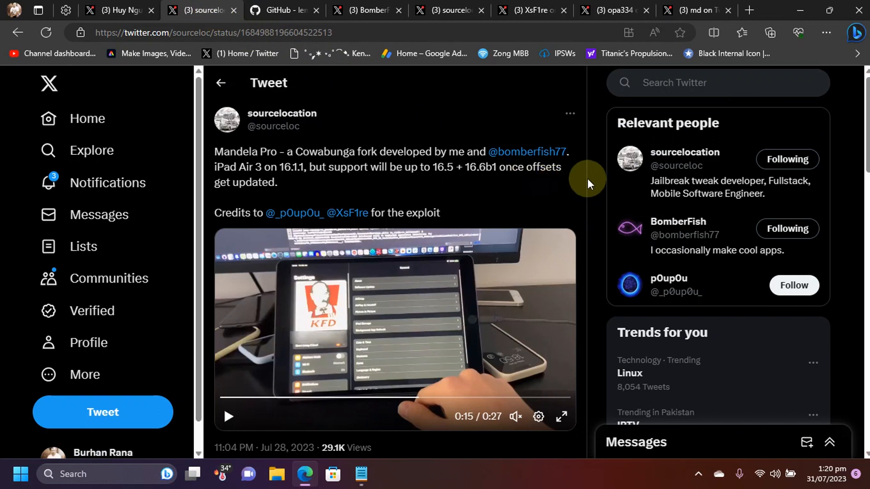
pyautogui.moveTo(455, 329)
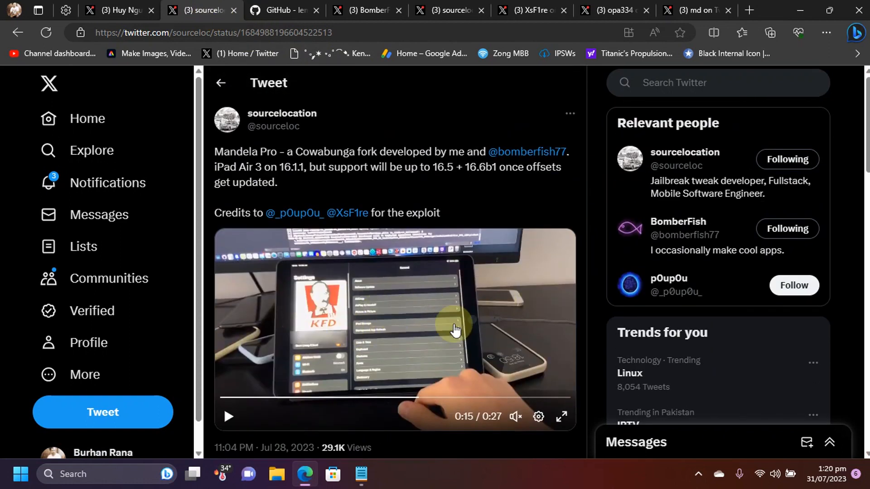
pyautogui.moveTo(500, 305)
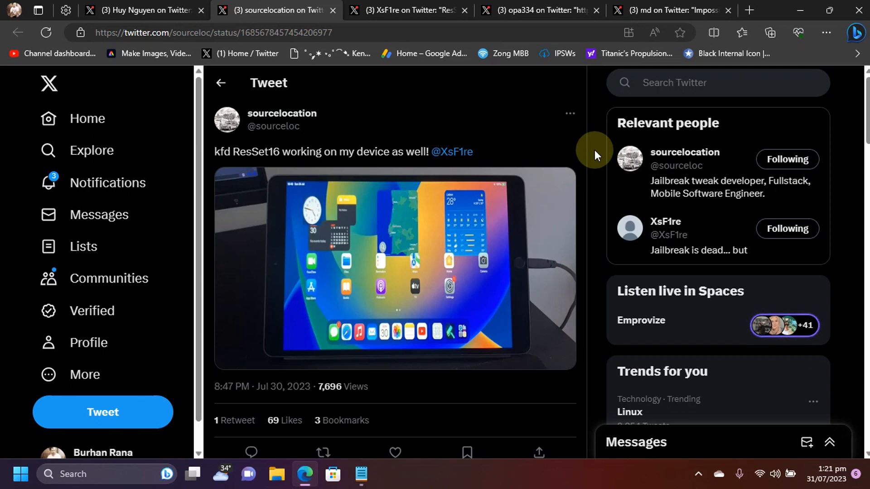
pyautogui.moveTo(303, 133)
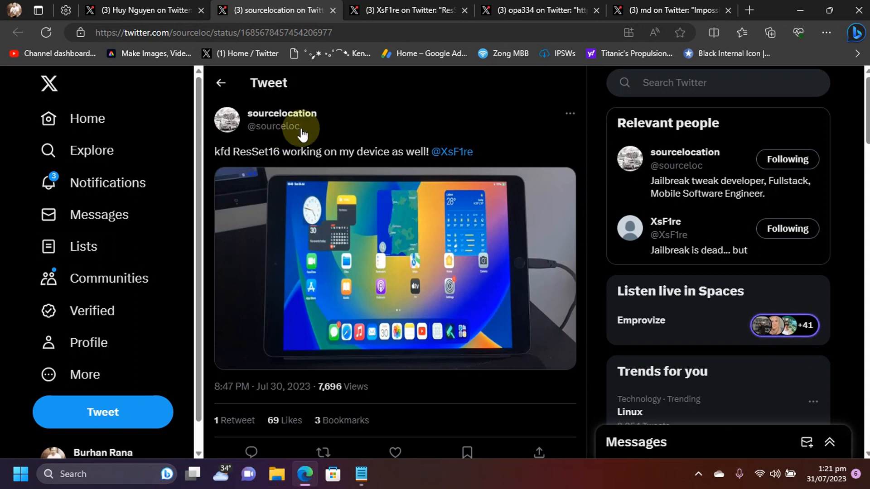
# Switch from sourceloc's kfd ResSet16 tweet to XsF1re's ResSet16 Demo video tweet
pyautogui.click(452, 152)
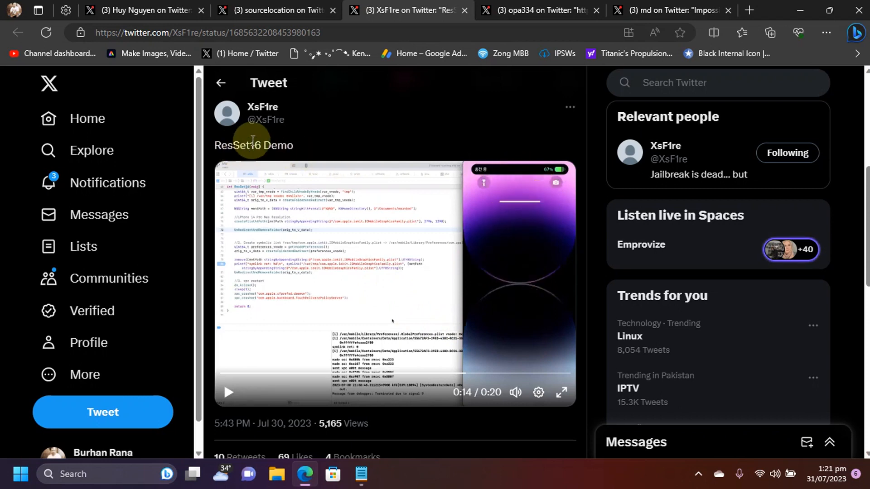
pyautogui.moveTo(416, 288)
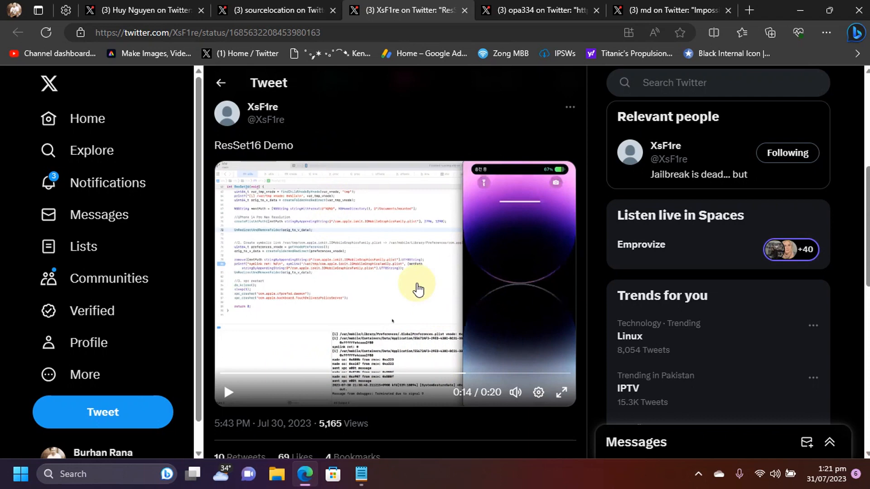
pyautogui.moveTo(531, 353)
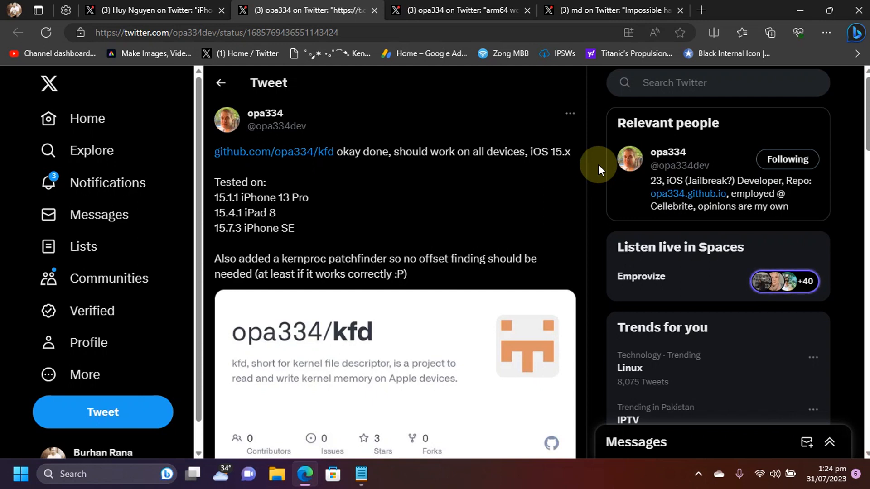
pyautogui.moveTo(350, 188)
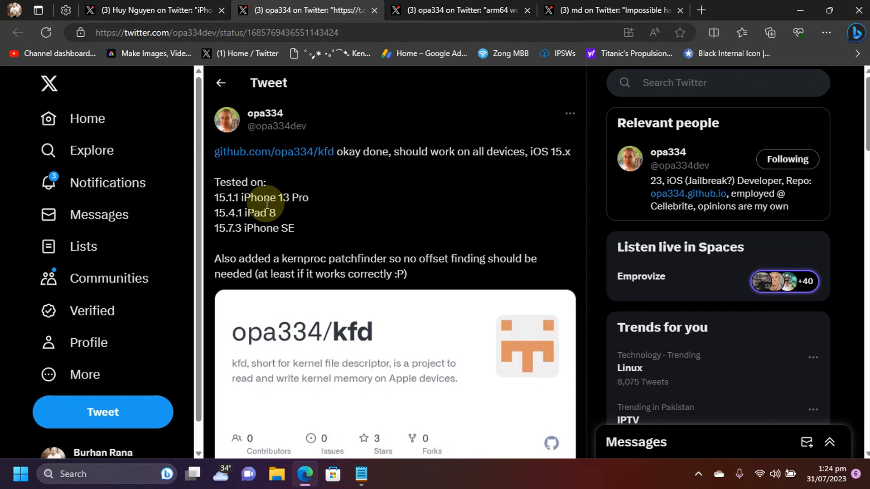
pyautogui.moveTo(253, 204)
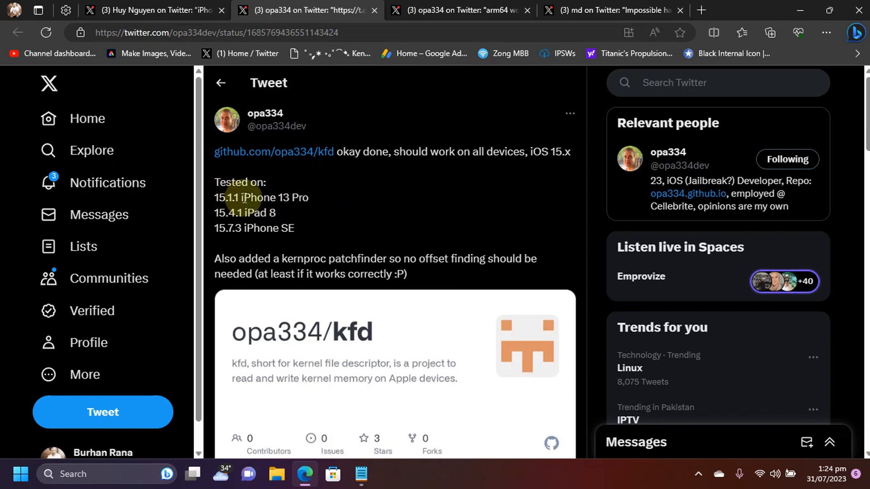
pyautogui.moveTo(229, 212)
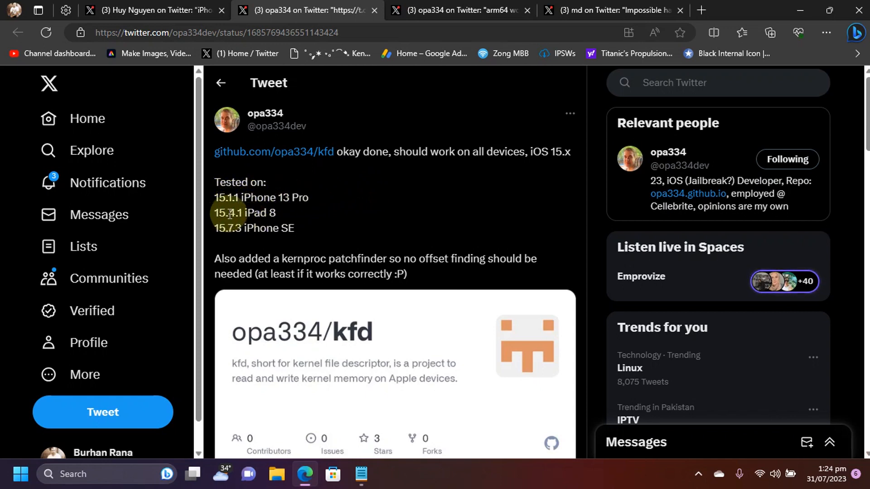
pyautogui.moveTo(253, 241)
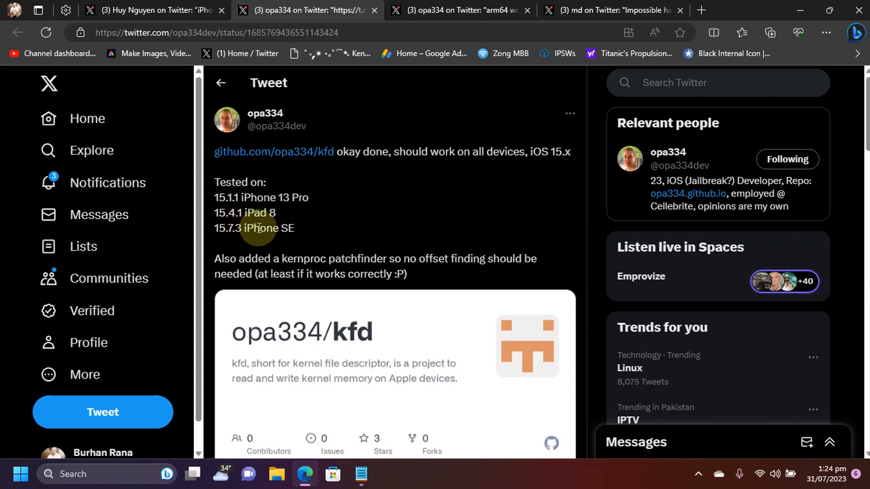
pyautogui.moveTo(596, 194)
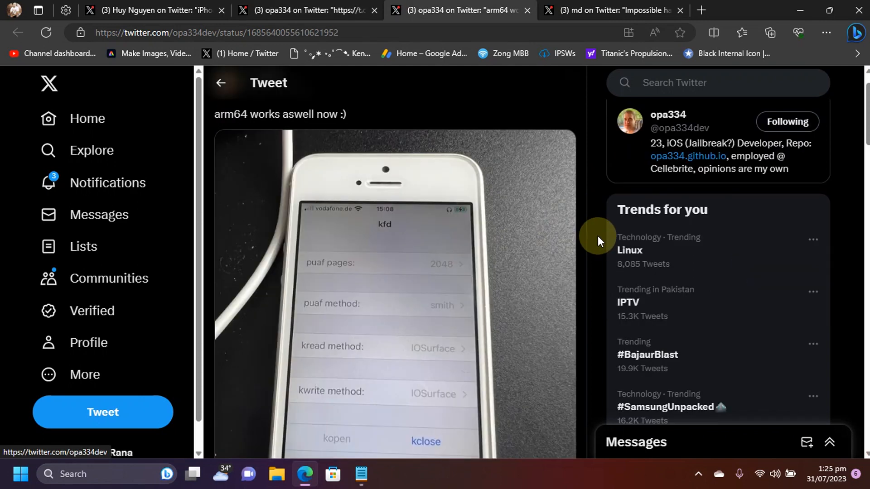
# Scroll through opa334's 'arm64 works aswell now' tweet to see its kfd success photo
pyautogui.scroll(-3)
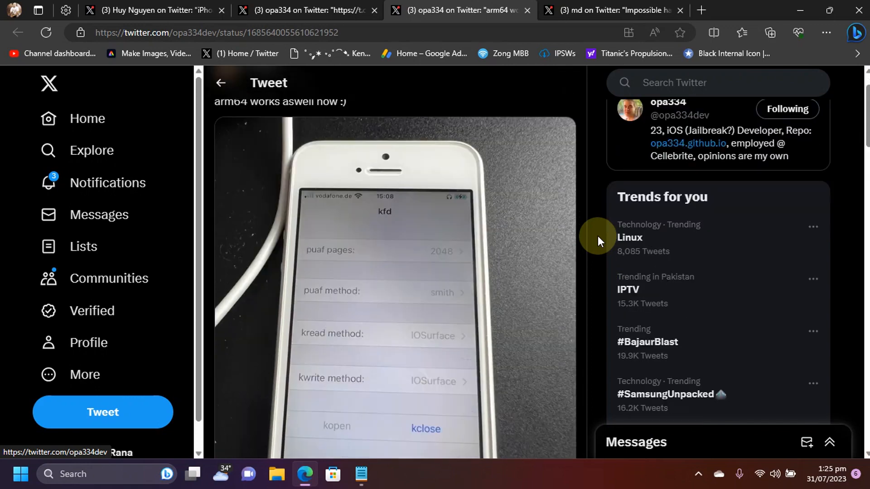
pyautogui.scroll(-3)
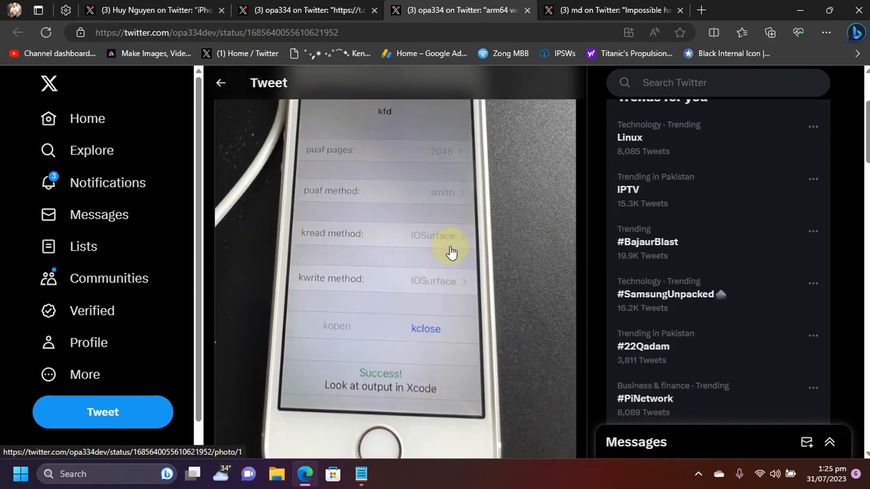
pyautogui.scroll(3)
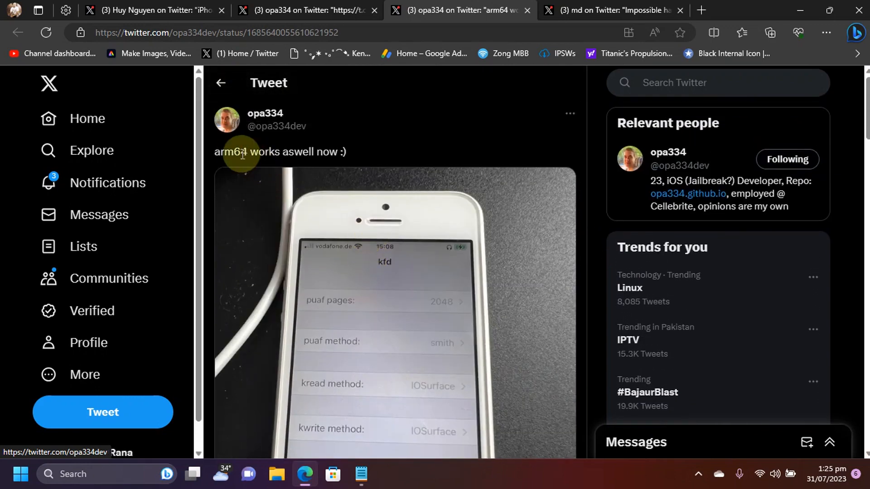
pyautogui.moveTo(598, 247)
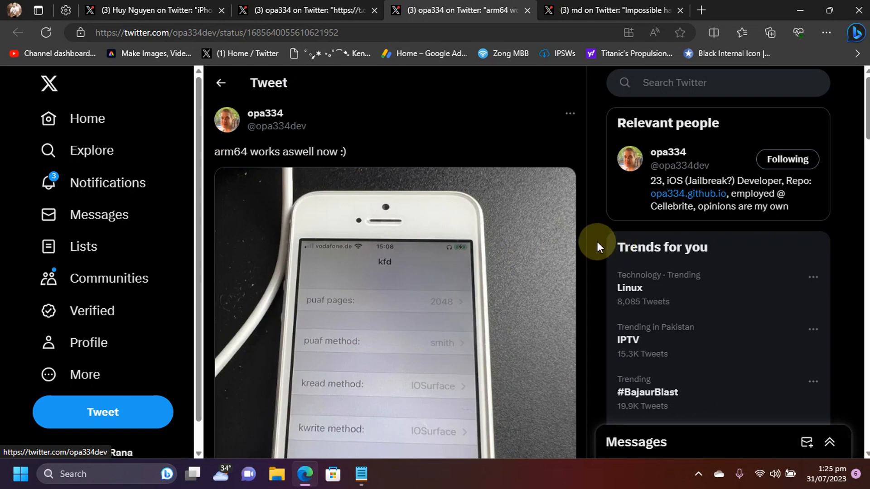
pyautogui.scroll(-3)
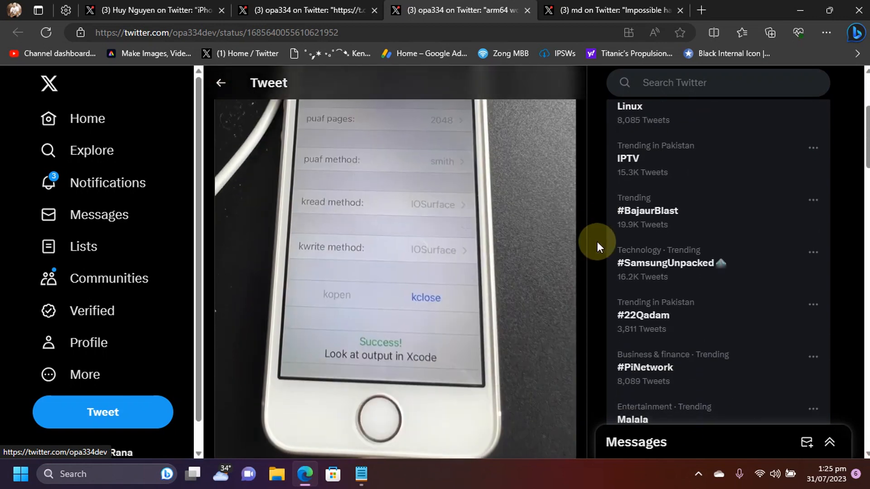
pyautogui.moveTo(406, 348)
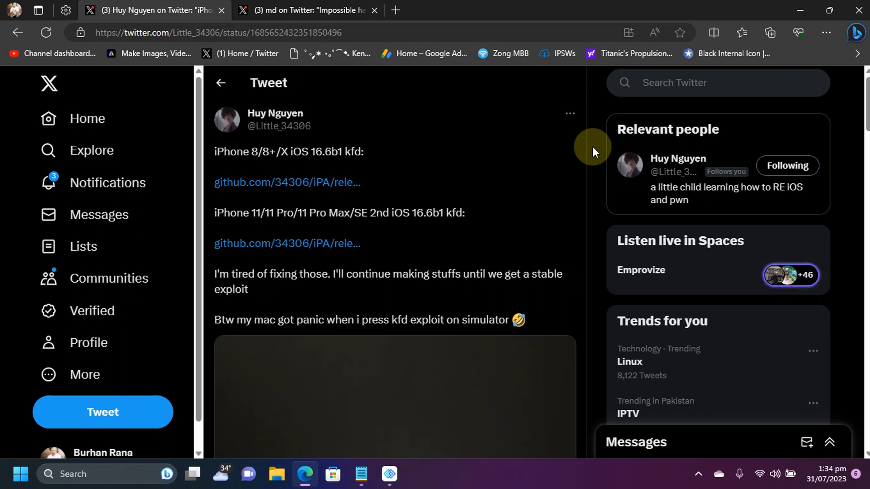
pyautogui.moveTo(335, 118)
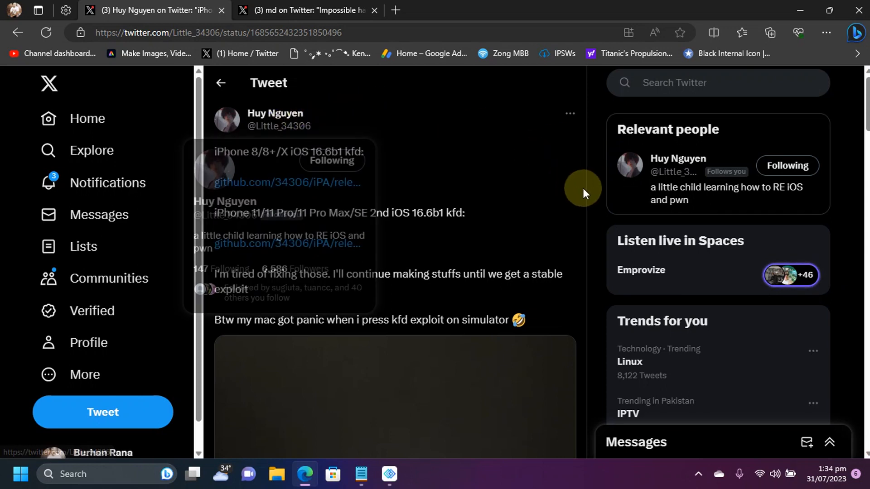
pyautogui.moveTo(424, 202)
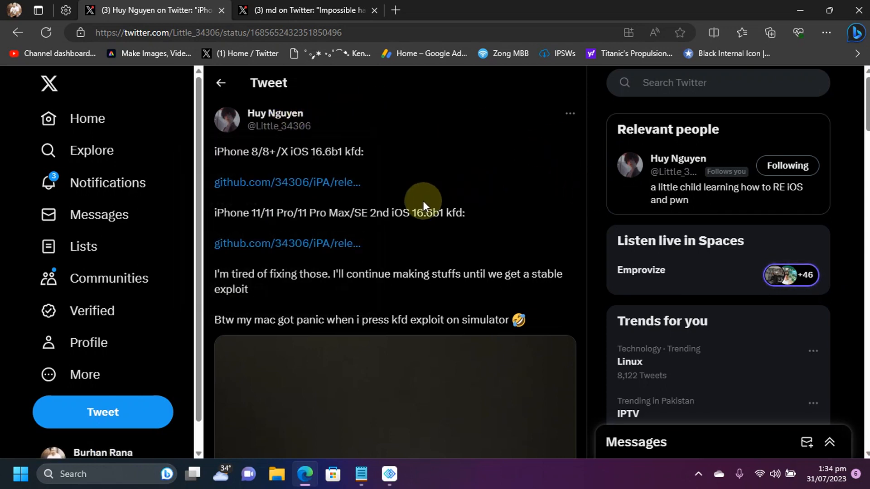
pyautogui.moveTo(370, 212)
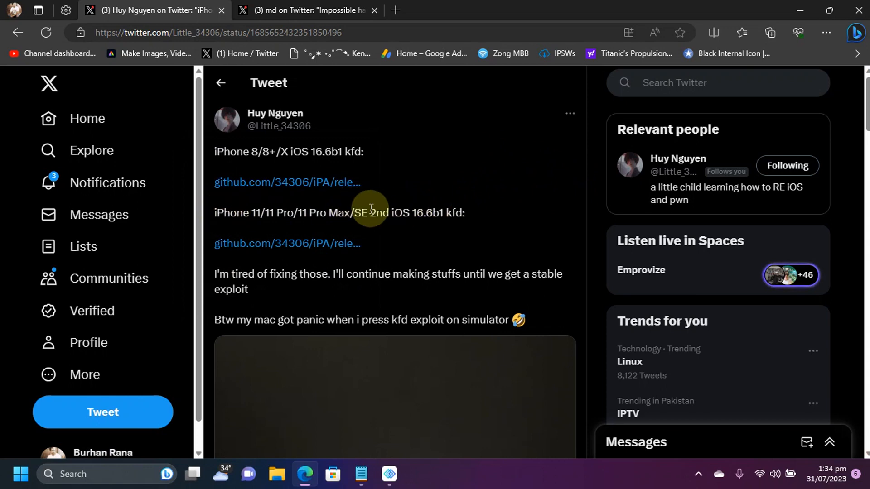
pyautogui.moveTo(312, 216)
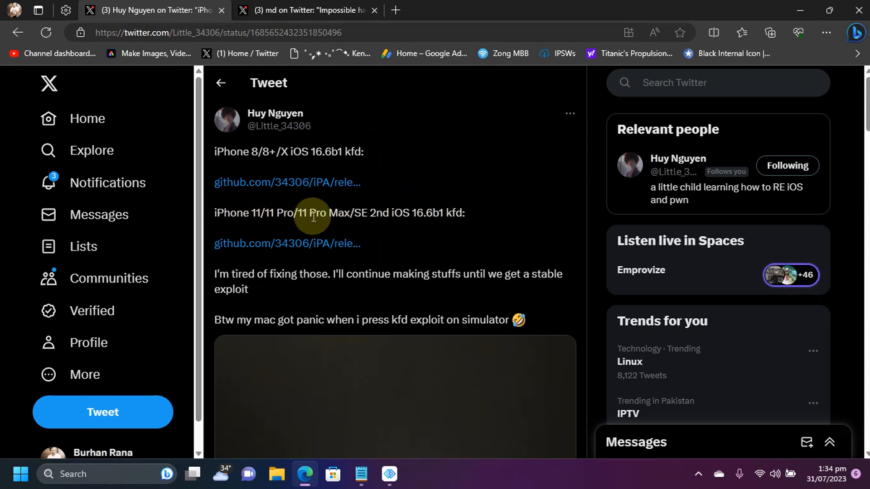
pyautogui.moveTo(372, 212)
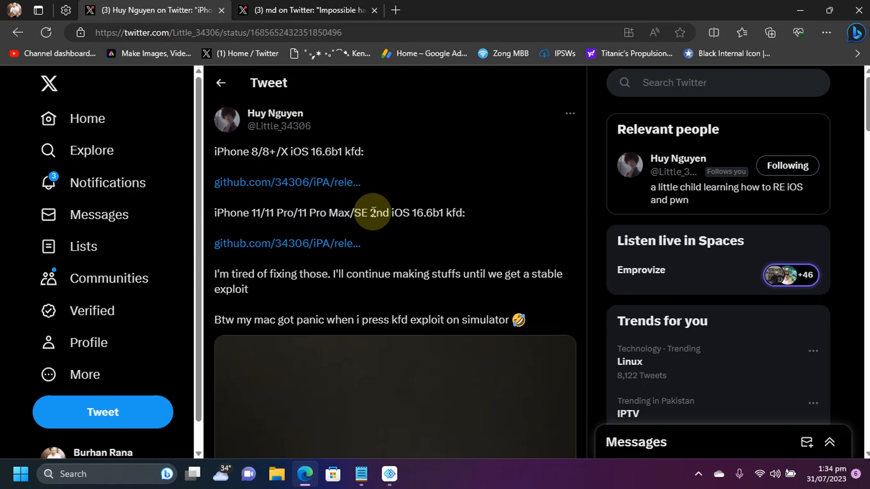
pyautogui.moveTo(427, 216)
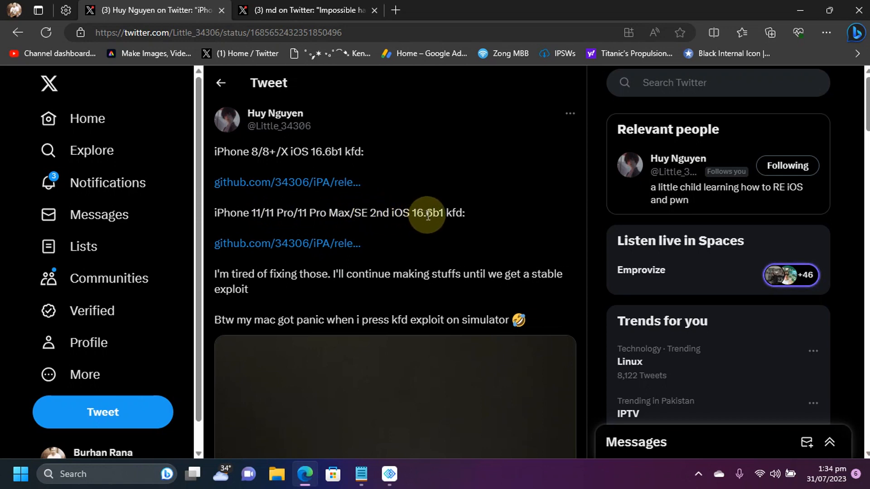
pyautogui.moveTo(228, 151)
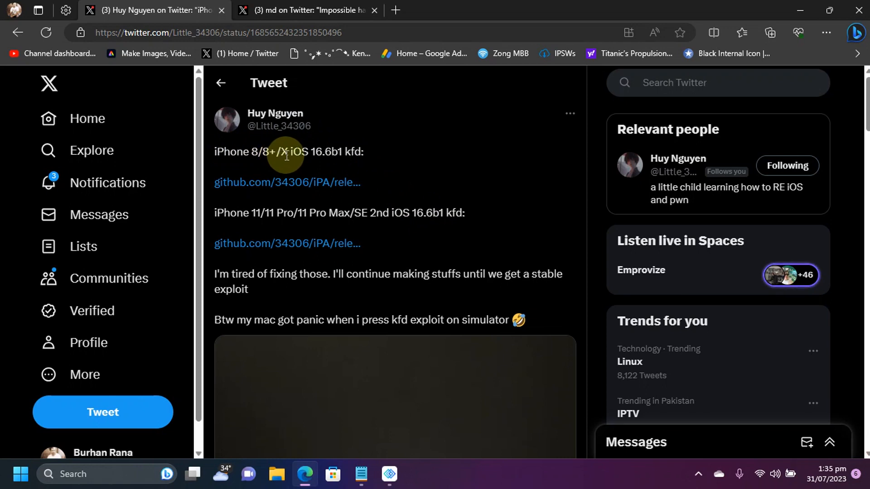
pyautogui.moveTo(330, 151)
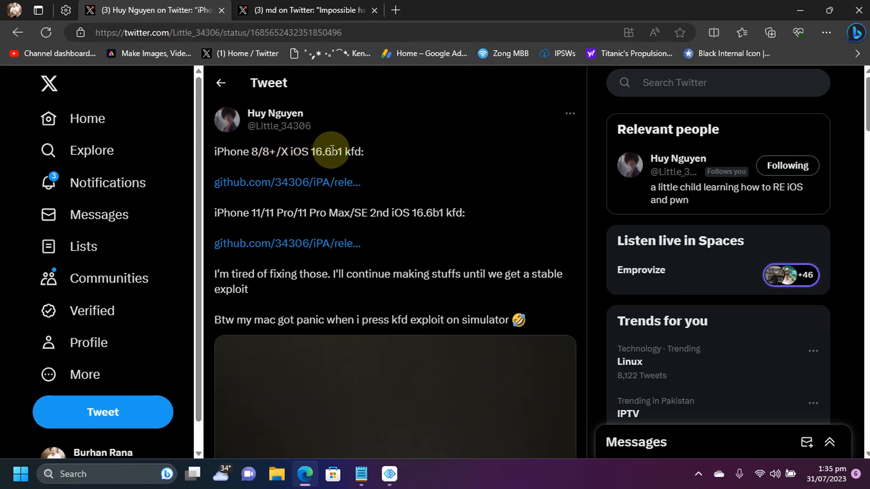
pyautogui.moveTo(278, 182)
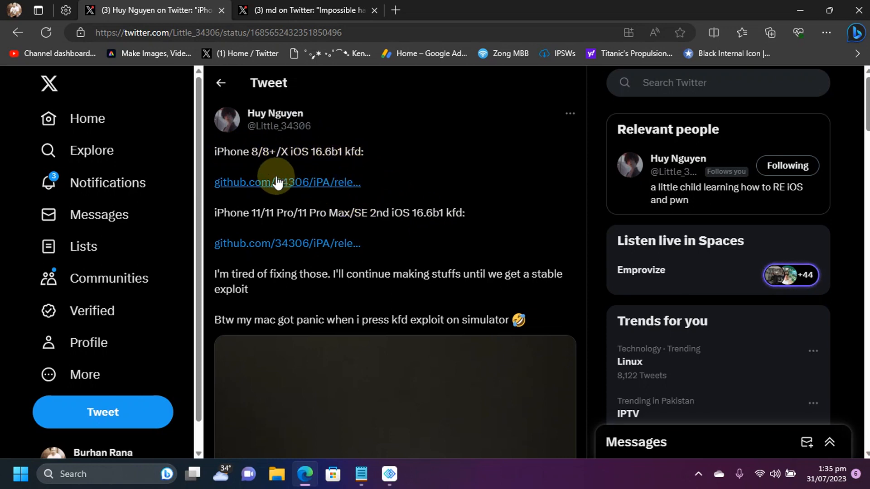
pyautogui.moveTo(636, 169)
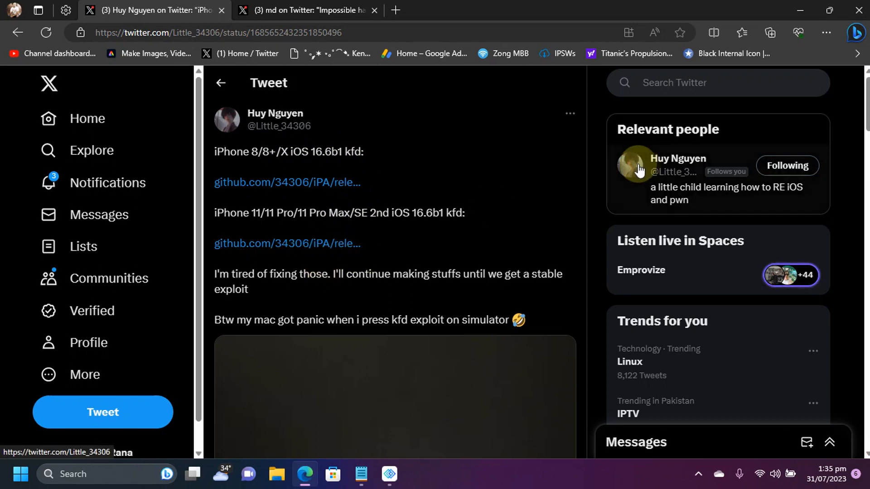
pyautogui.moveTo(596, 169)
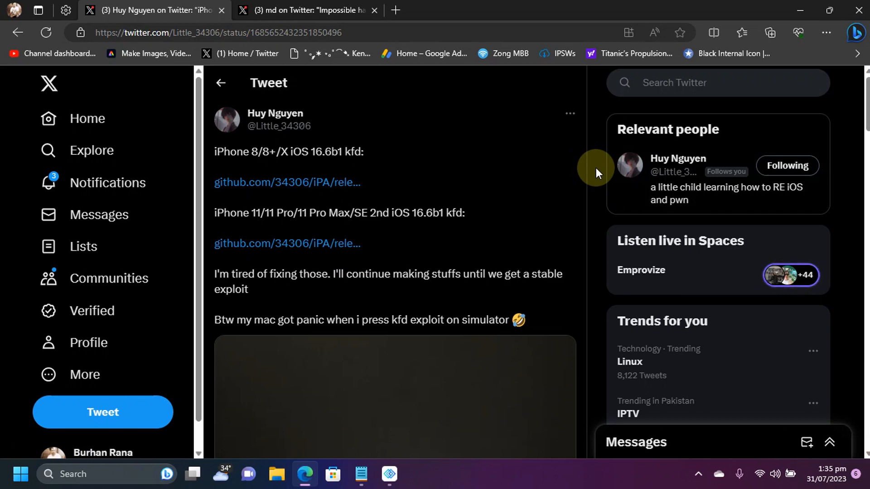
# Bring up Huy Nguyen's tweet sharing kfd IPA builds for iPhone 8/8+/X and 11 on iOS 16.6b1
pyautogui.click(389, 474)
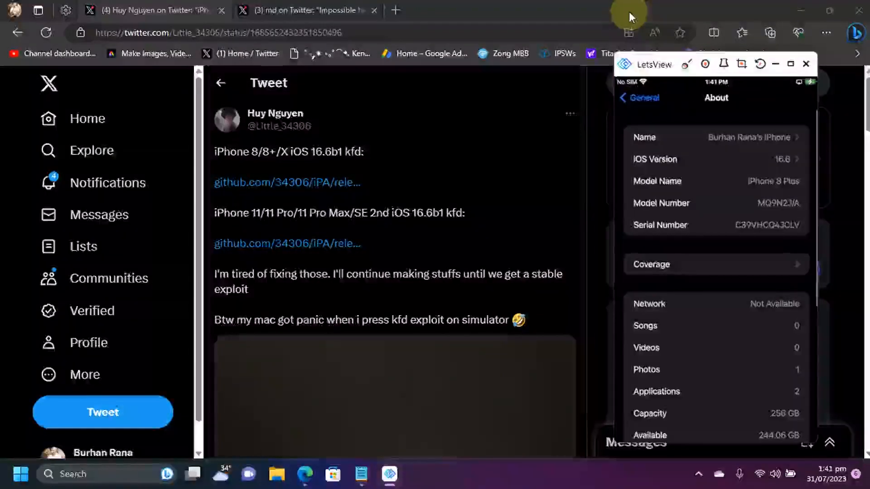
# Show the mirrored iPhone 8 Plus in LetsView and launch the kfd app from its home screen
pyautogui.click(716, 160)
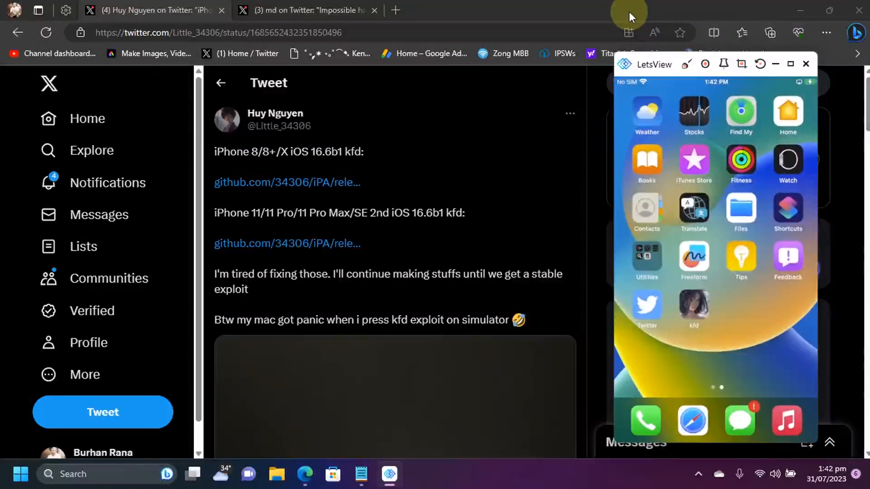
pyautogui.moveTo(295, 163)
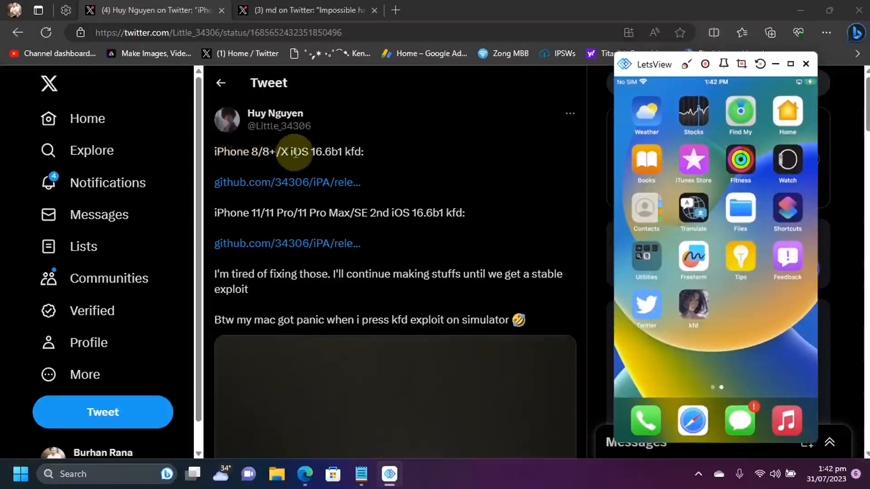
pyautogui.moveTo(527, 15)
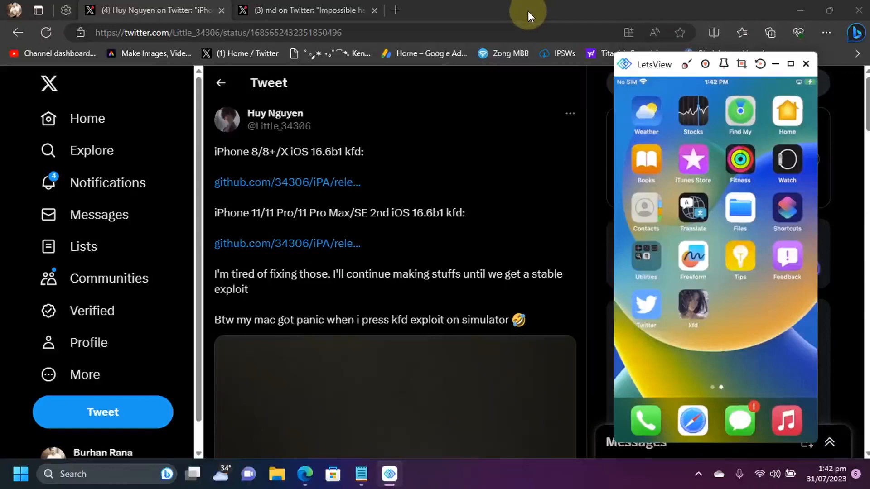
pyautogui.click(693, 309)
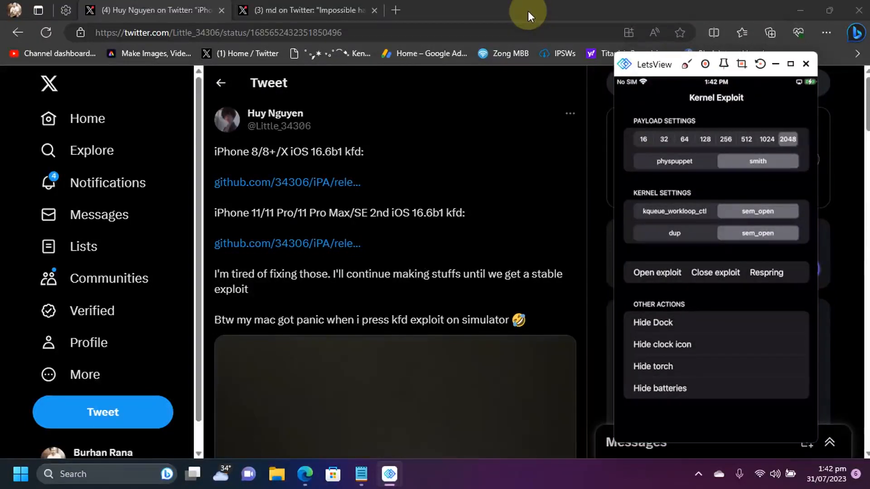
# Run kfd's exploit on the mirrored iPhone until Success, then switch to md's blackbird downgrade tweet
pyautogui.click(656, 273)
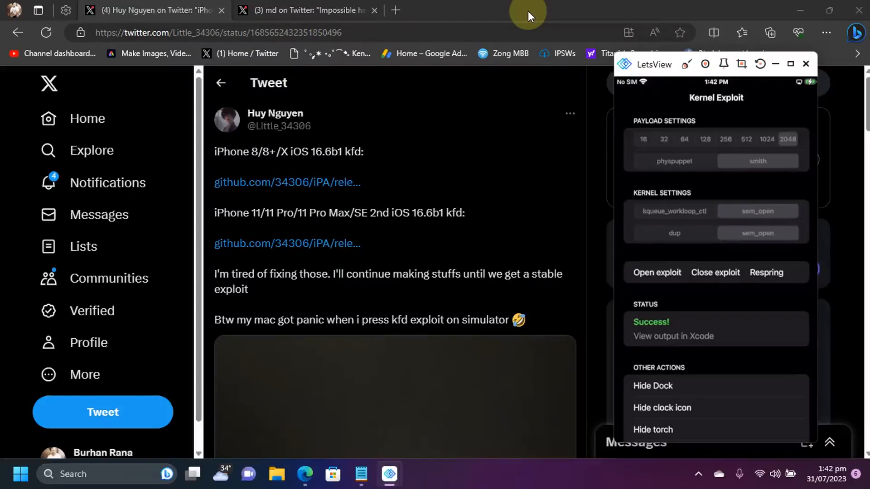
pyautogui.scroll(-3)
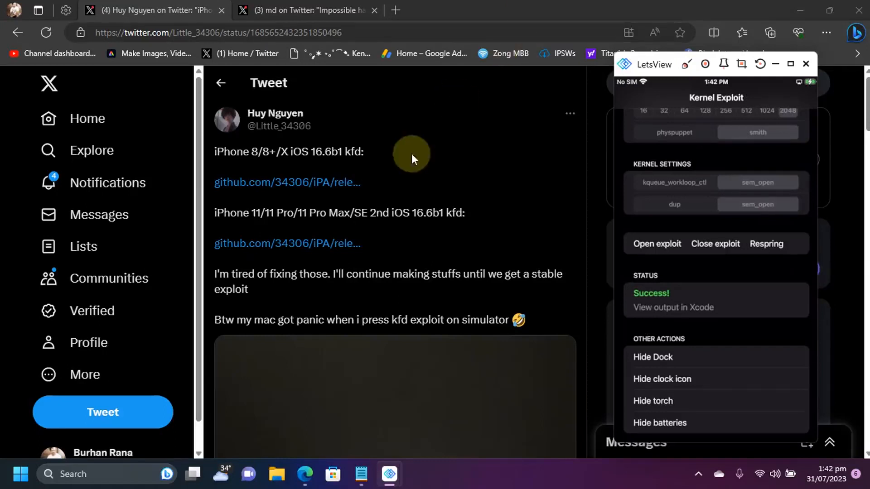
pyautogui.moveTo(384, 210)
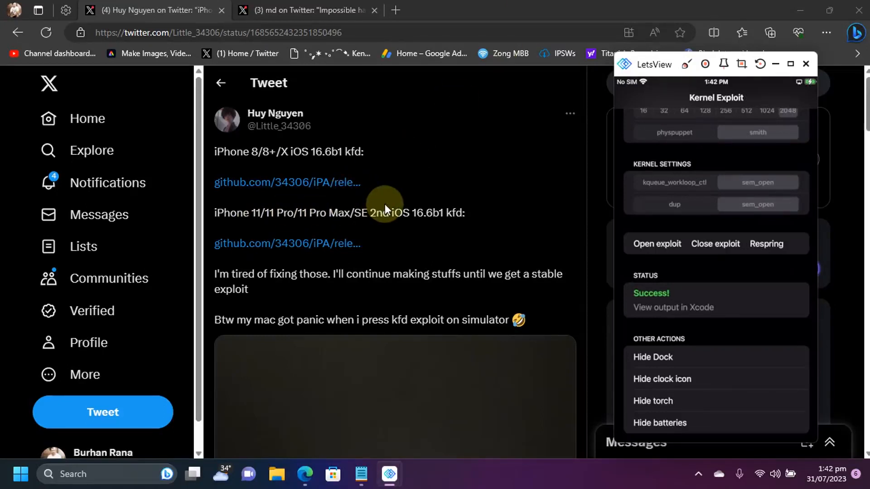
pyautogui.moveTo(241, 216)
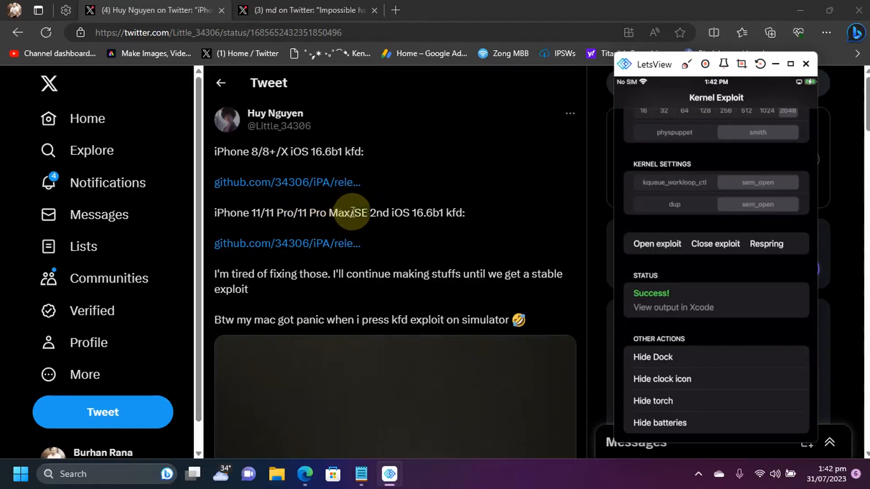
pyautogui.moveTo(453, 219)
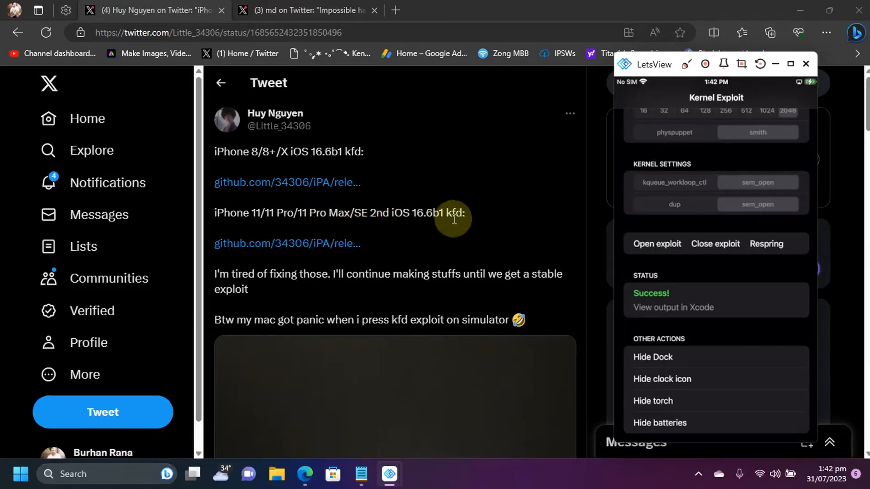
pyautogui.moveTo(528, 19)
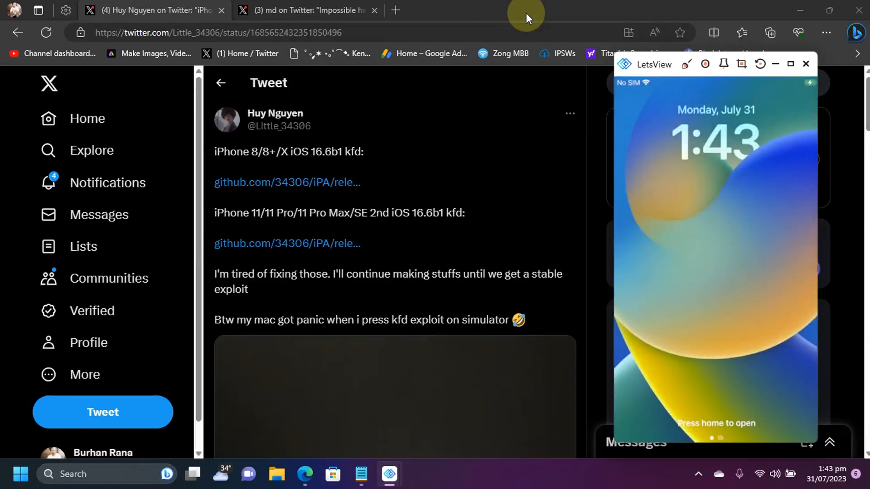
pyautogui.click(221, 10)
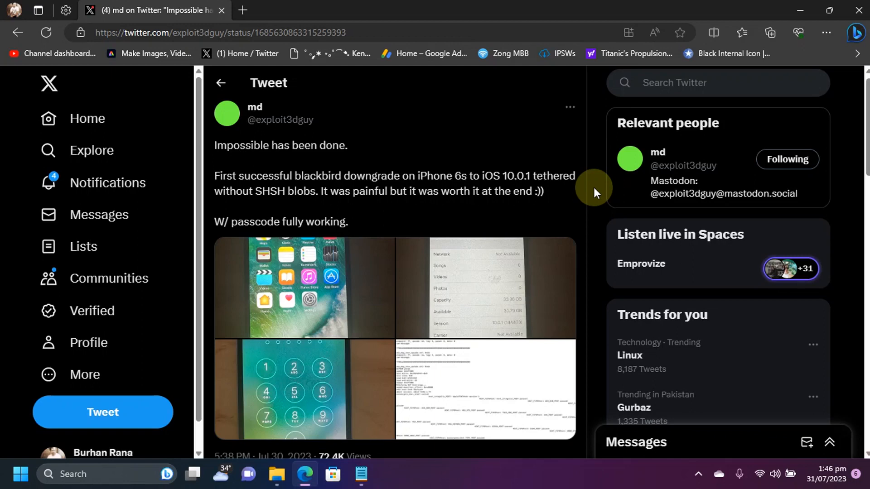
# Enlarge the downgrade tweet's photos and move to the second, the About screen showing iOS 10.0.1
pyautogui.click(304, 288)
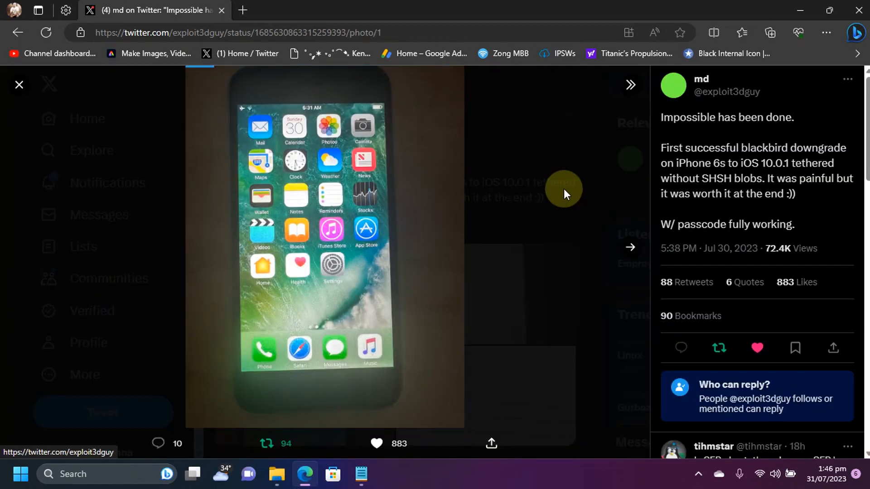
pyautogui.click(630, 246)
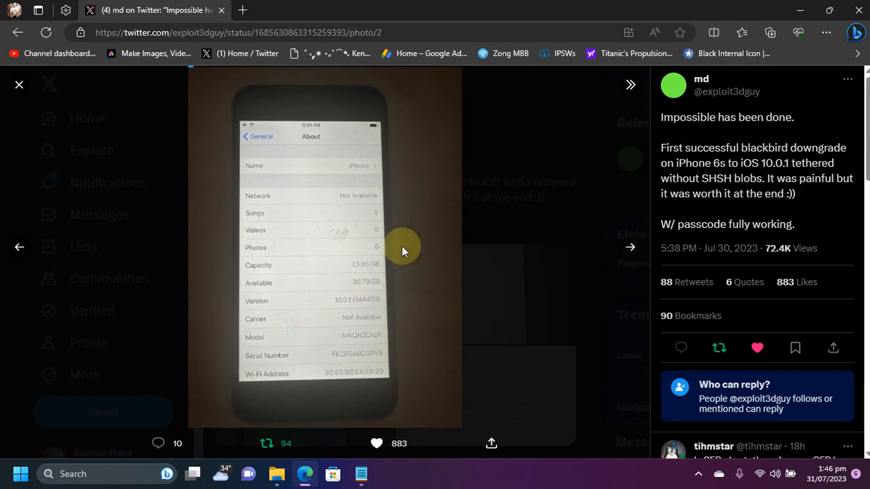
pyautogui.moveTo(330, 308)
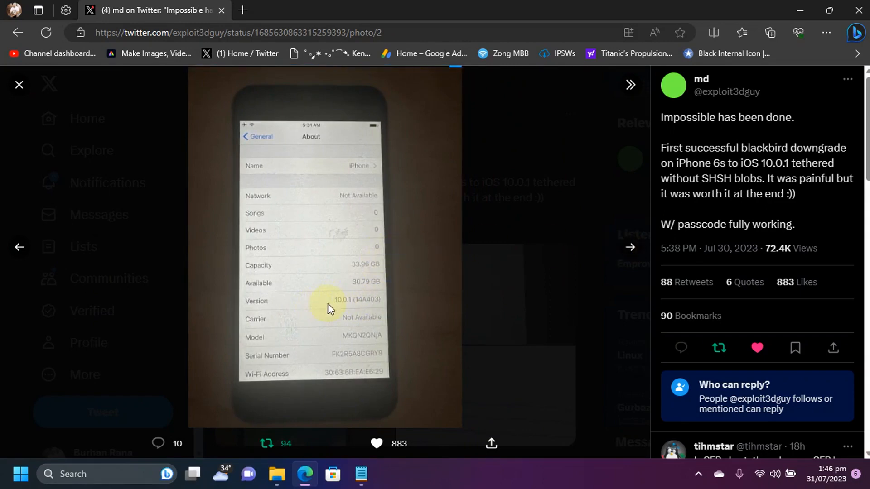
# Advance to the fourth photo, the boot log with SEPROM pwned, then close back to the tweet
pyautogui.click(629, 248)
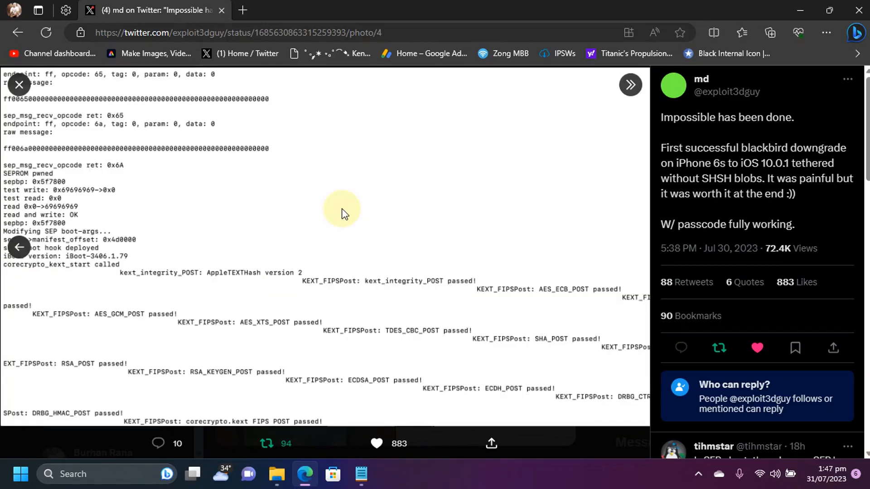
pyautogui.moveTo(192, 258)
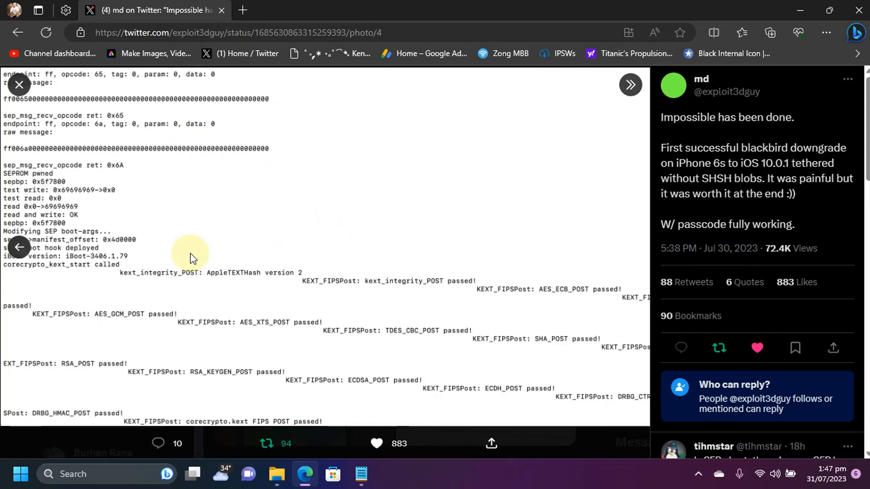
pyautogui.click(19, 84)
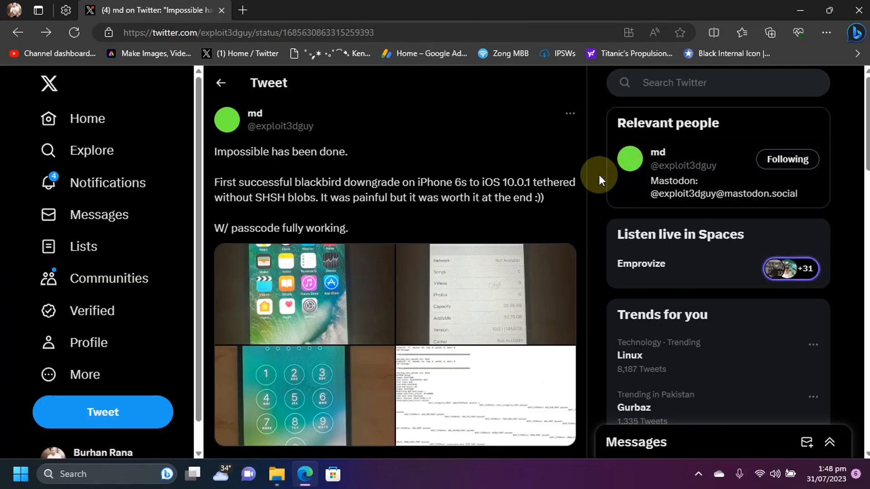